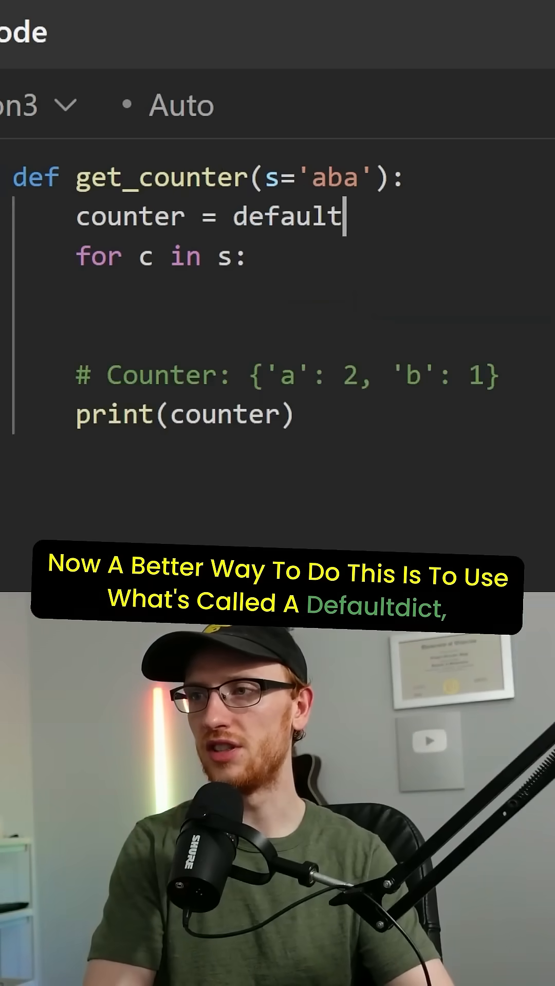
- Complete the assignment so the loop starts from counter = defaultdict(int)
text(dict())
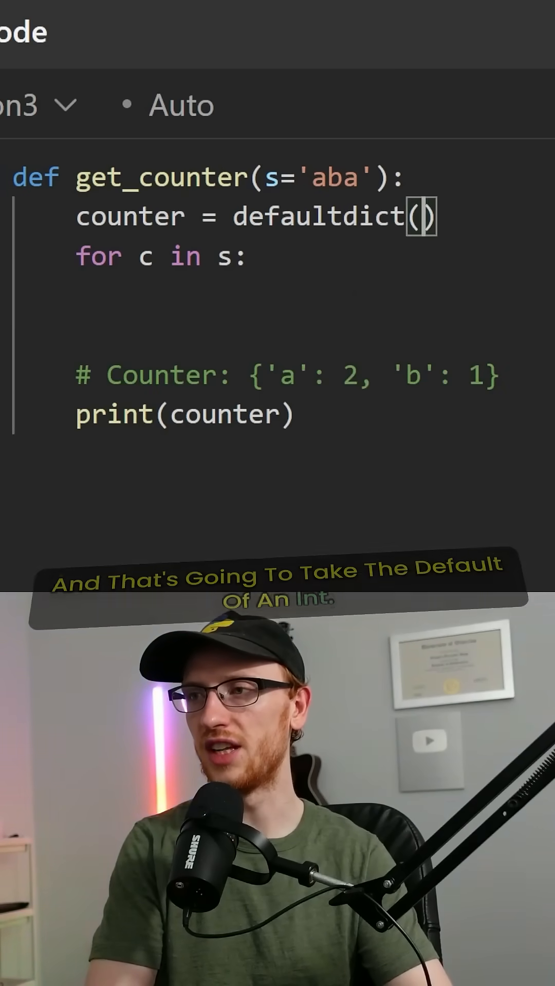
text(int)
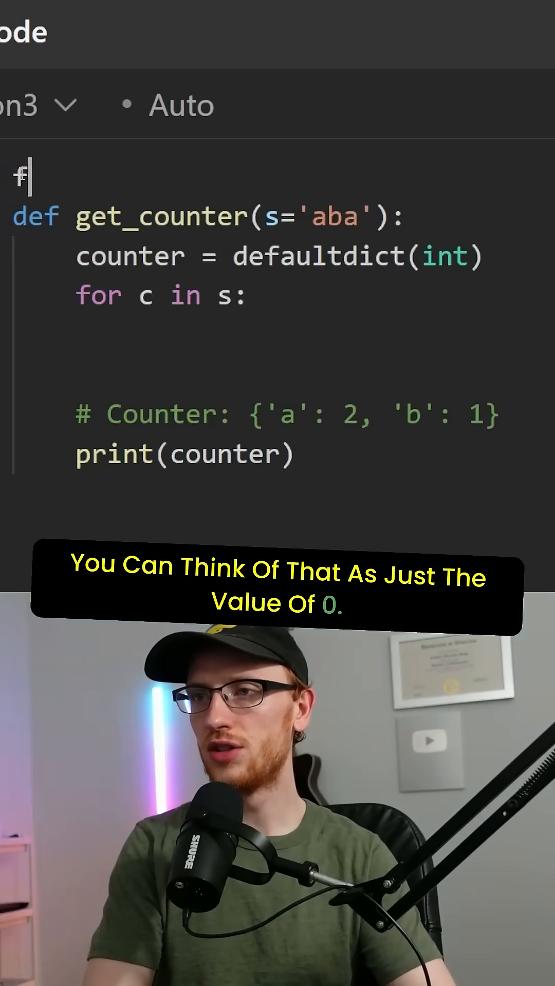
text(from collections import de)
click(316, 335)
text(counter[c] += 1)
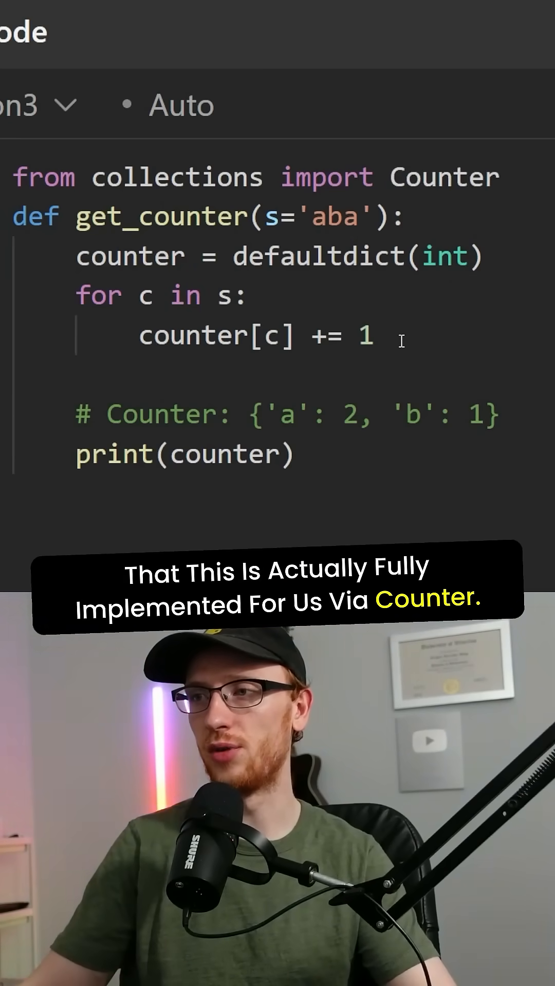
- Select the defaultdict(int) initializer through counter[c] += 1 for replacement by Counter
drag(236, 256, 373, 335)
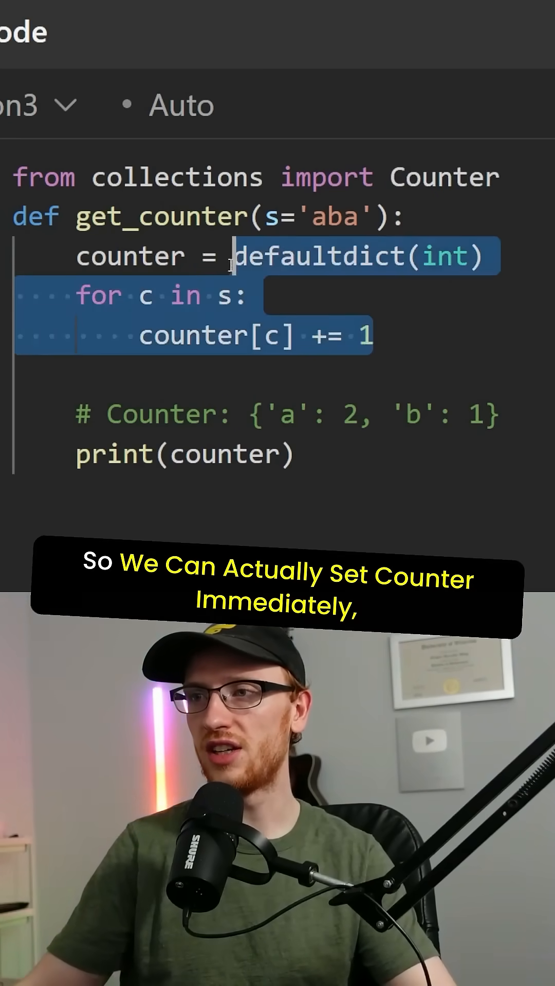